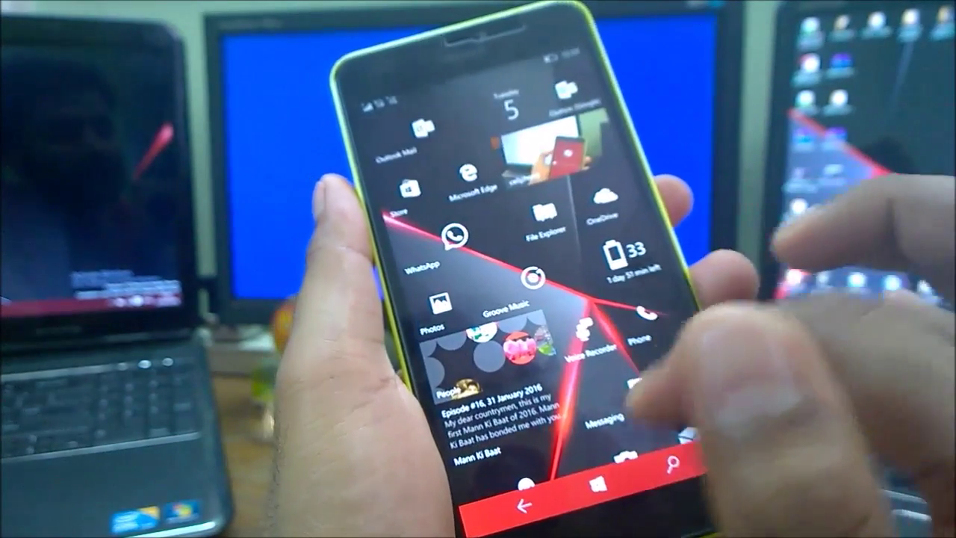
scroll(down, 3)
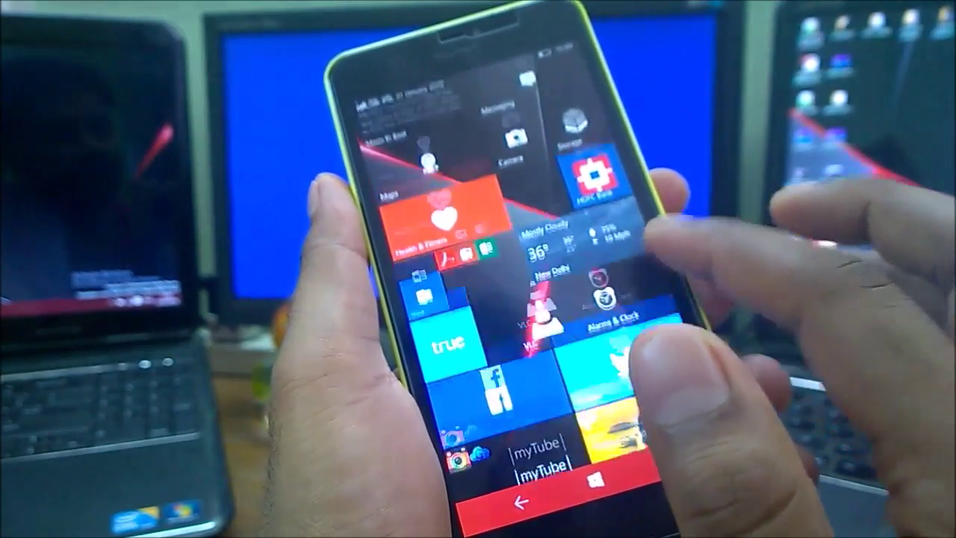